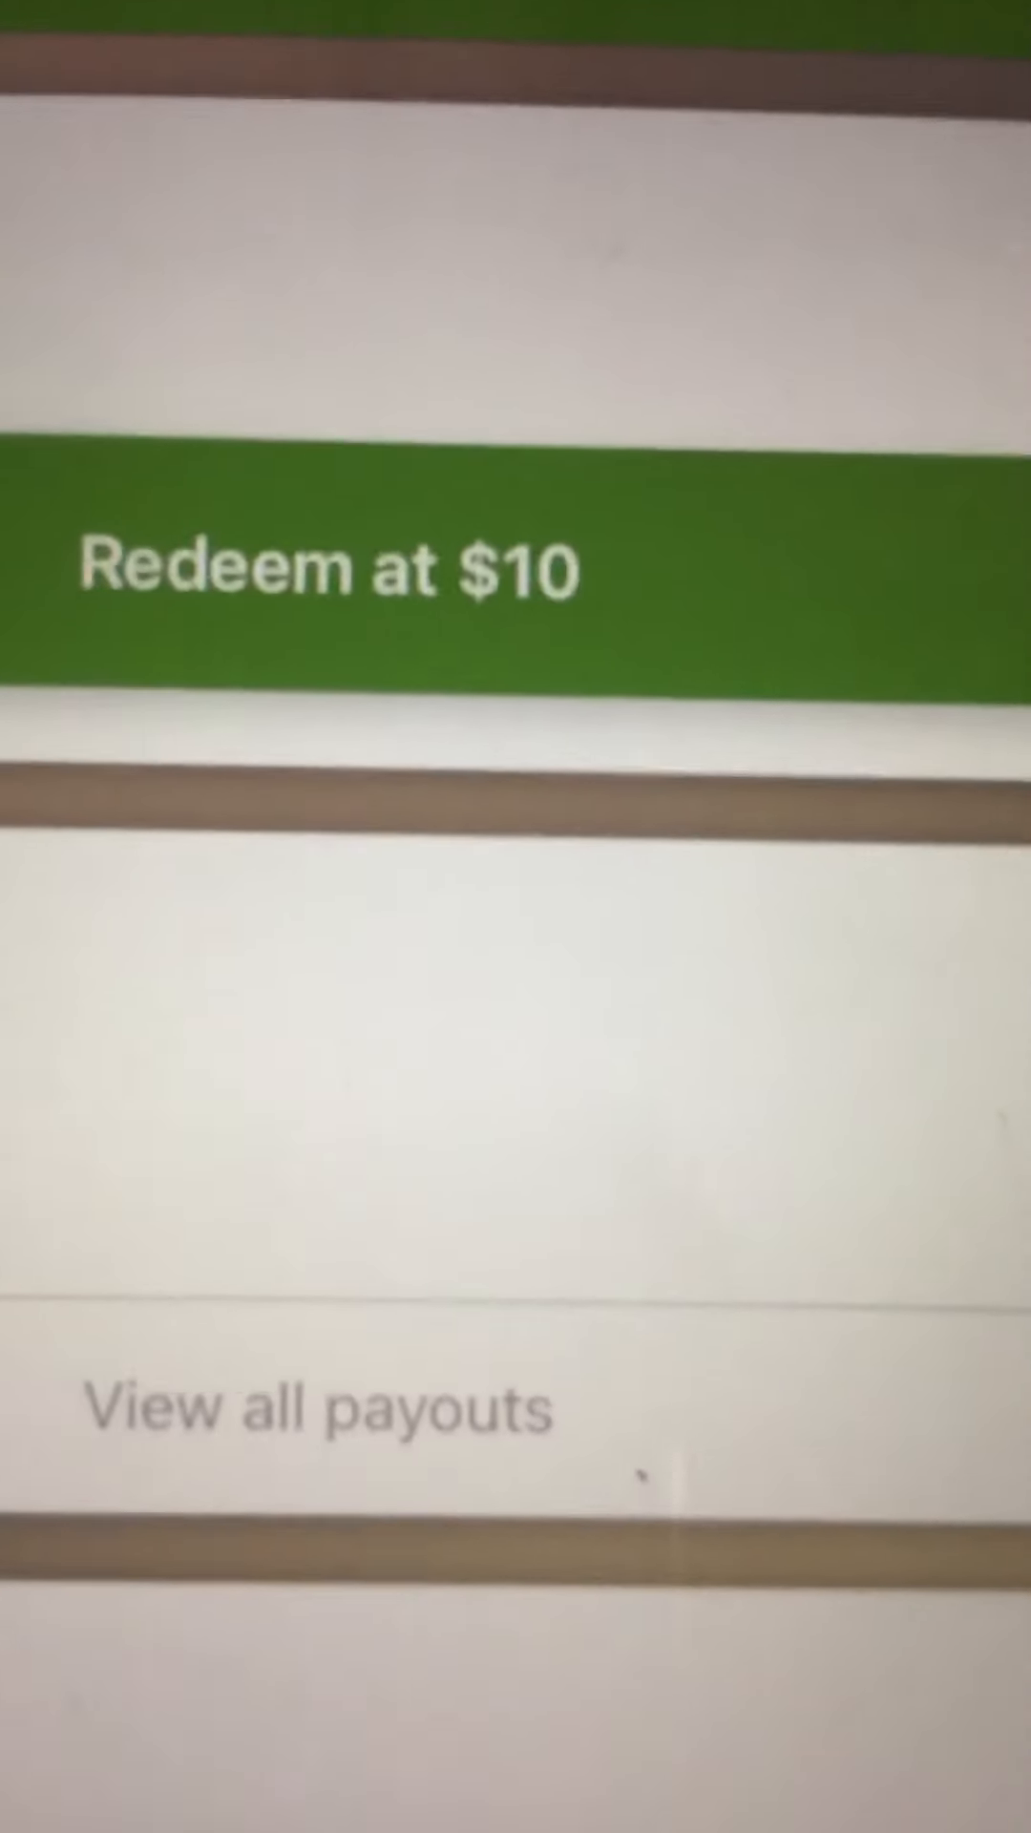
scroll(up, 3)
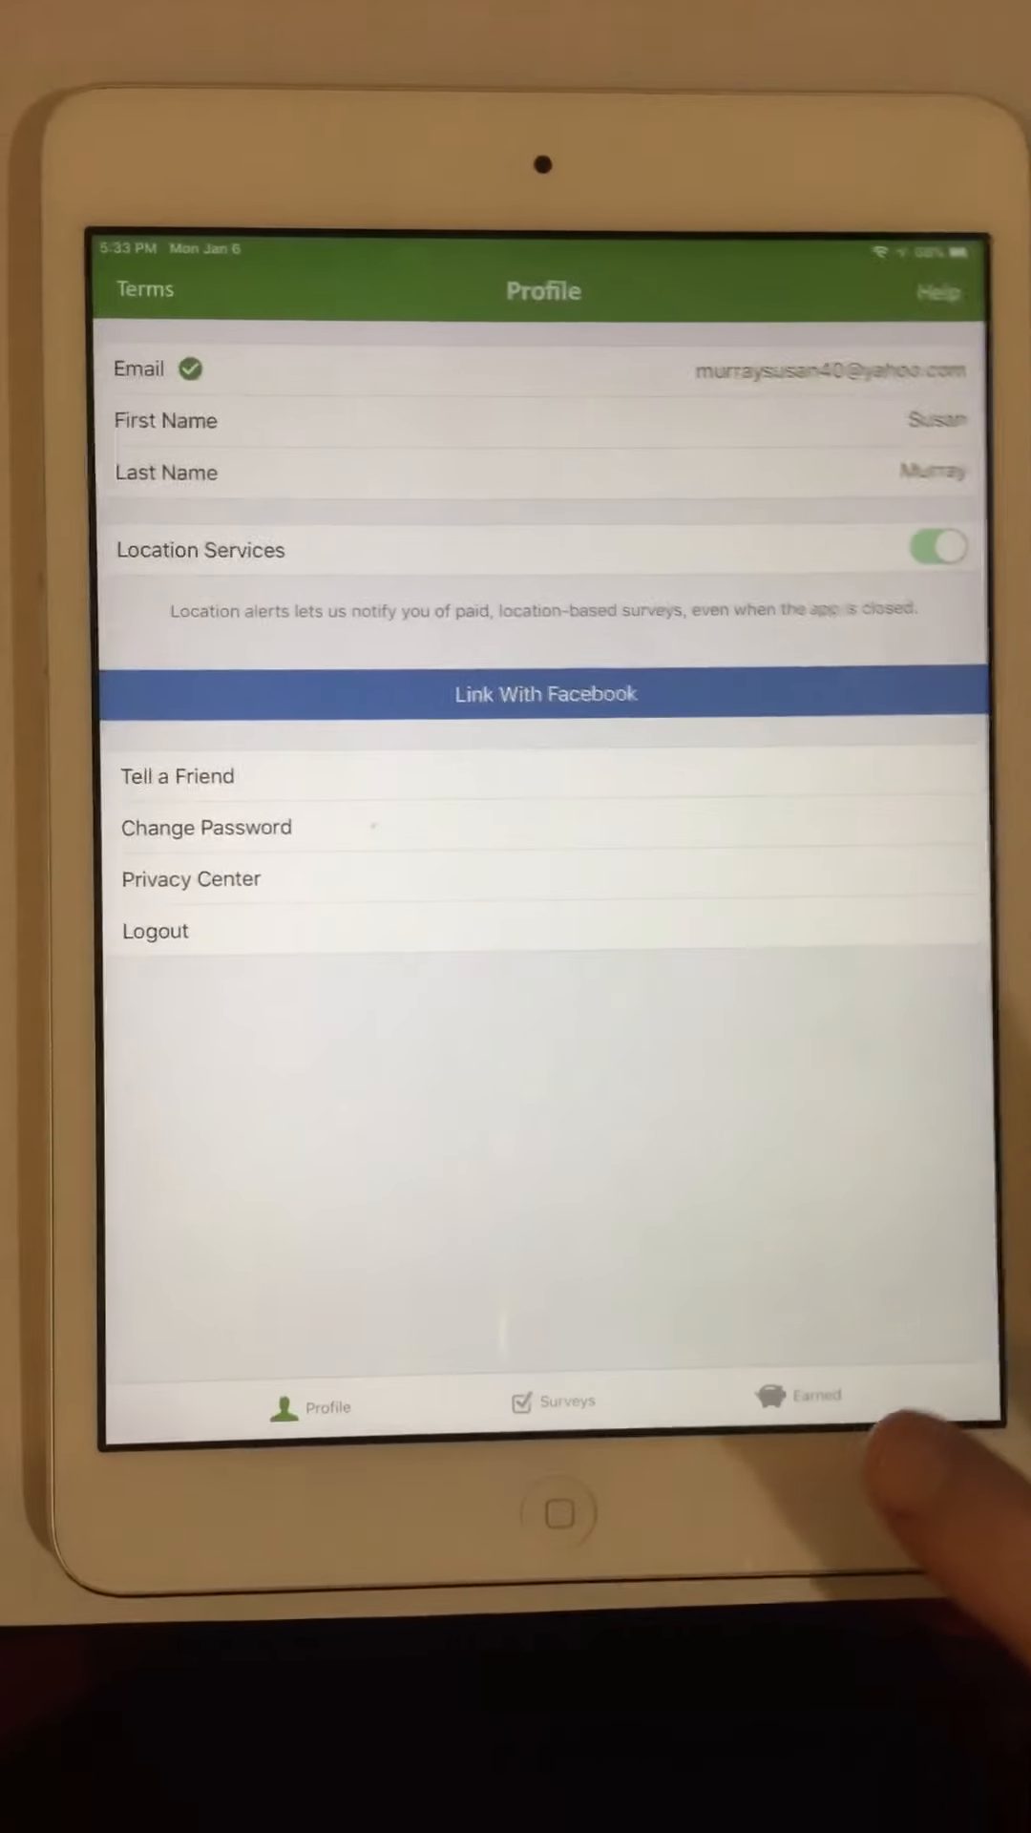
click(800, 1399)
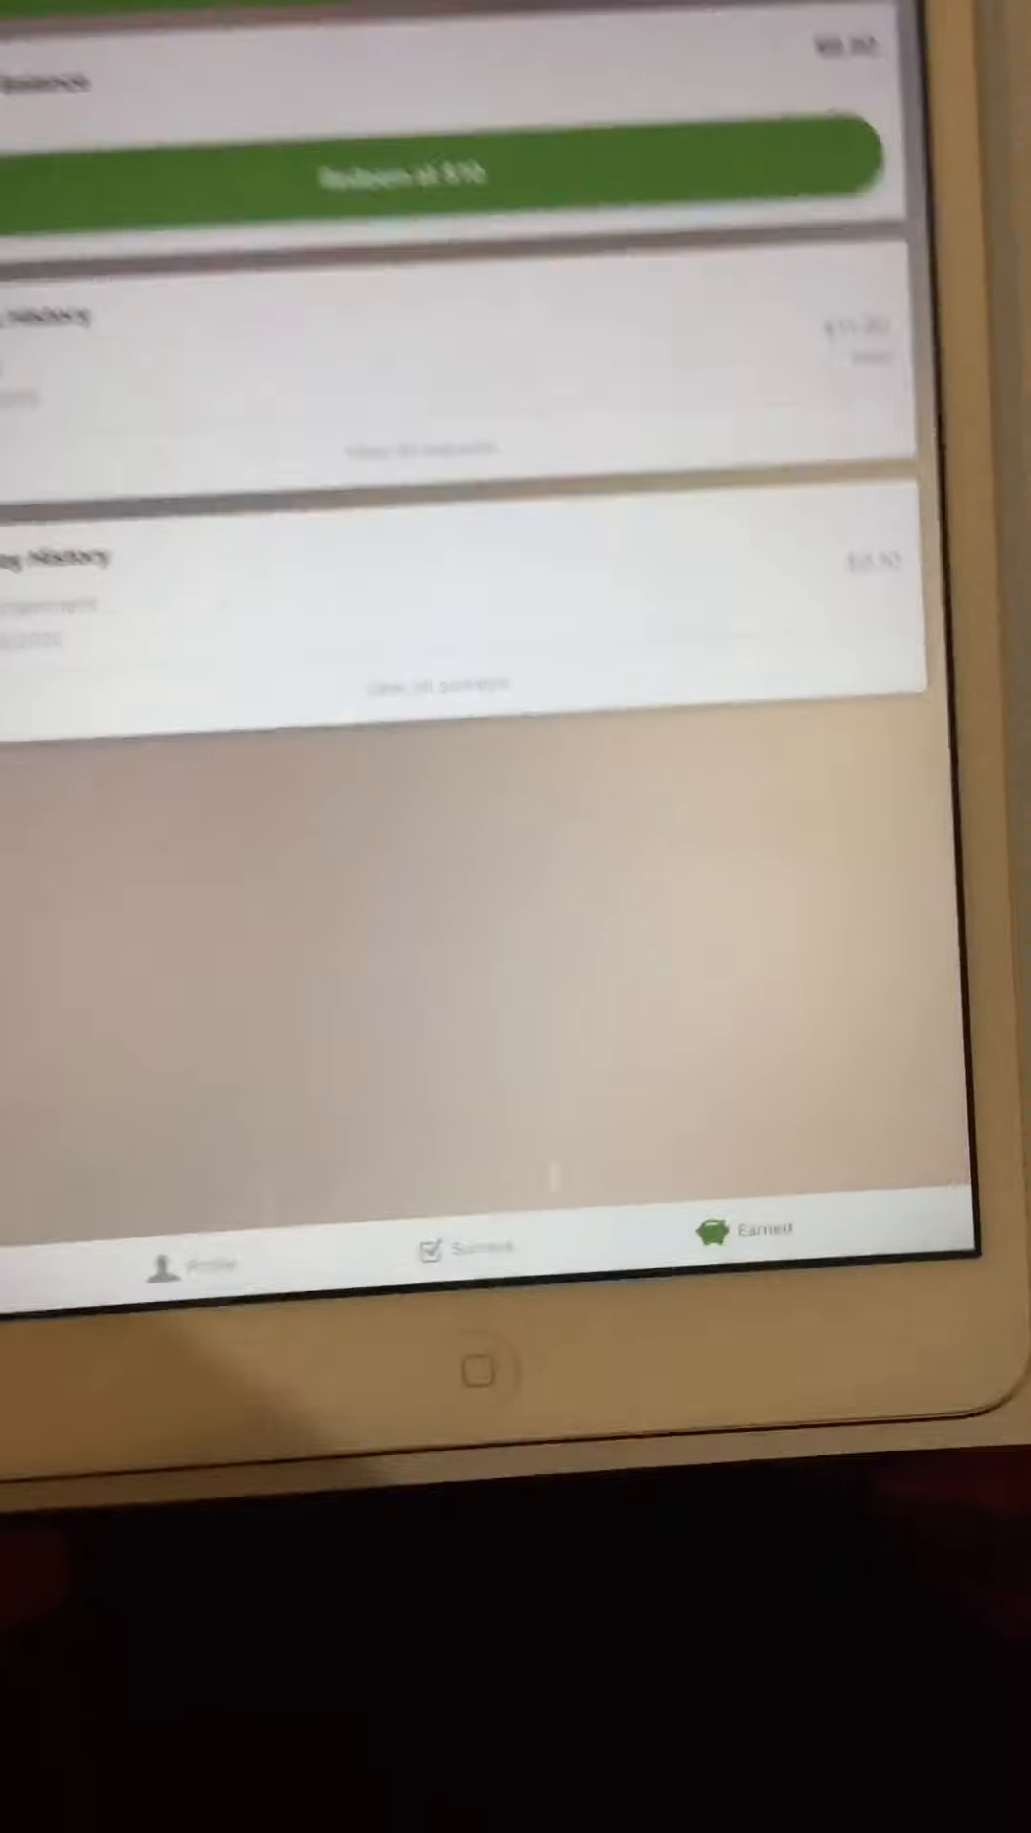